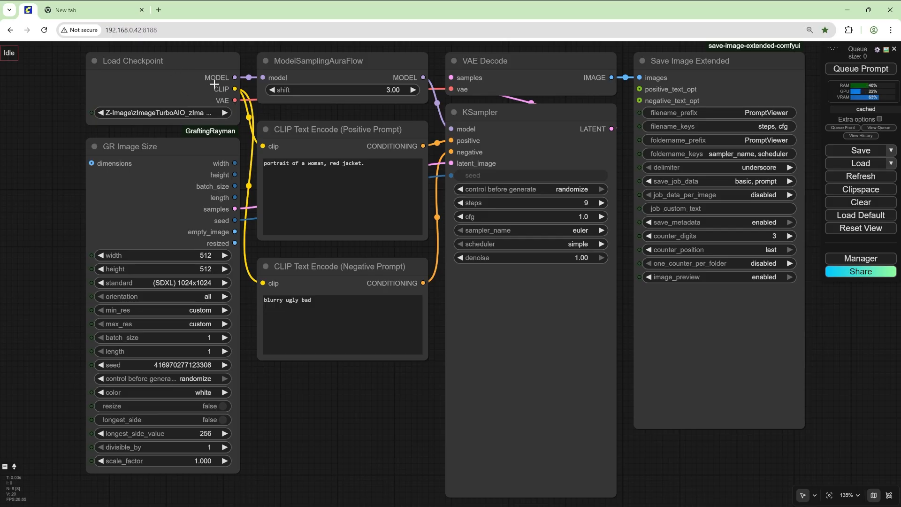
{"action": "mouse_move", "coordinate": [179, 112]}
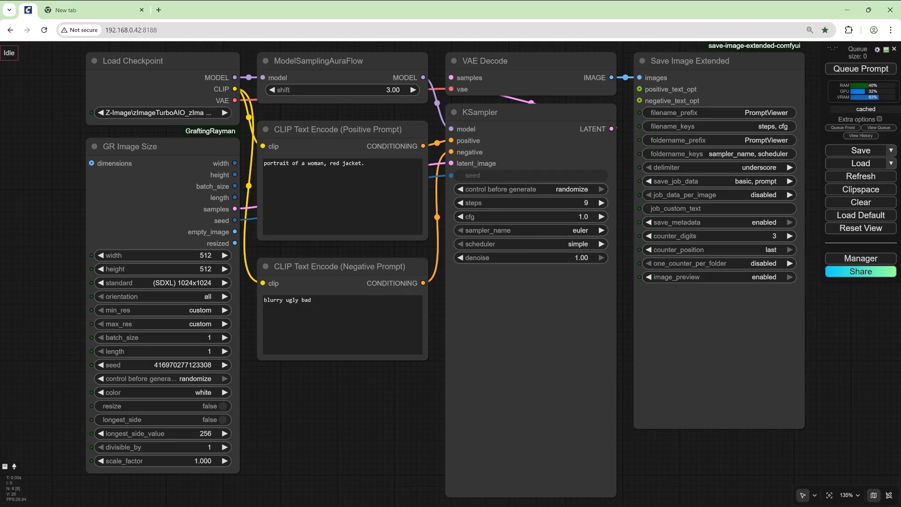
{"action": "mouse_move", "coordinate": [308, 280]}
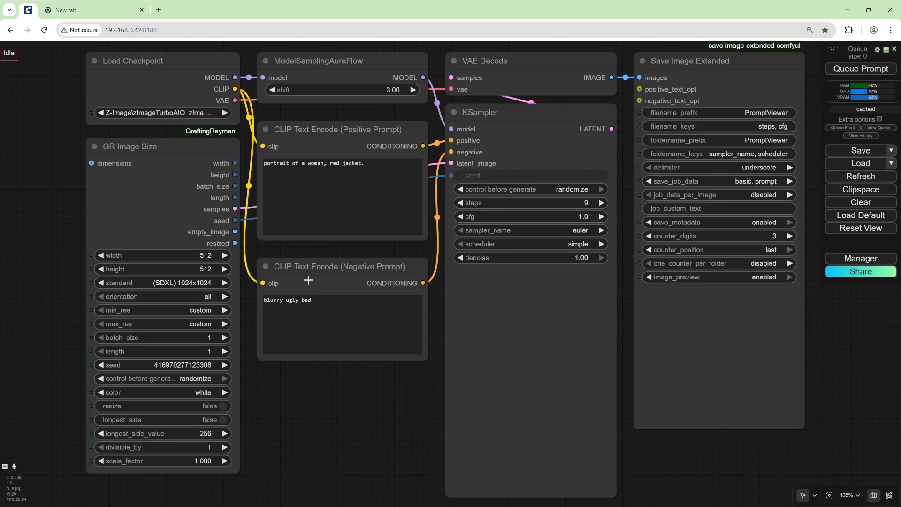
Describe a close-up of a serene young woman with light skin in a red hoodie, late twenties.
{"action": "left_click", "coordinate": [861, 68]}
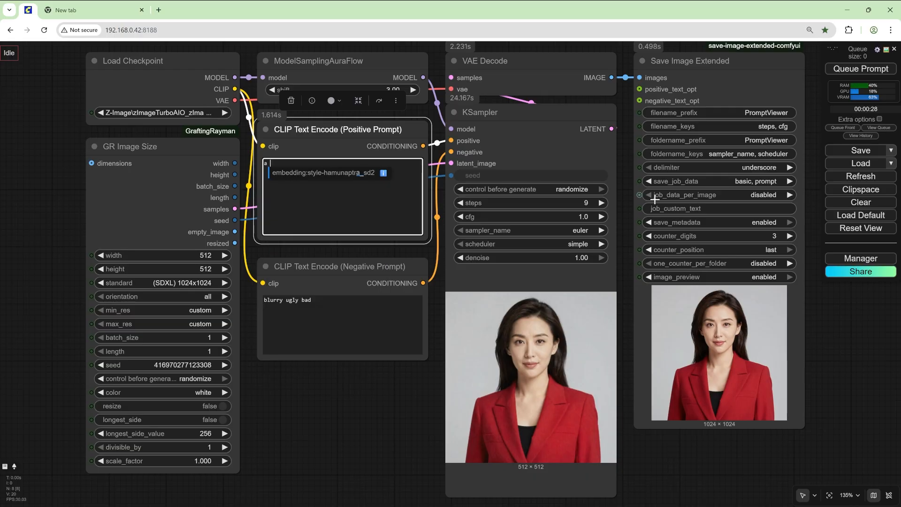
{"action": "type", "text": "a close up camera"}
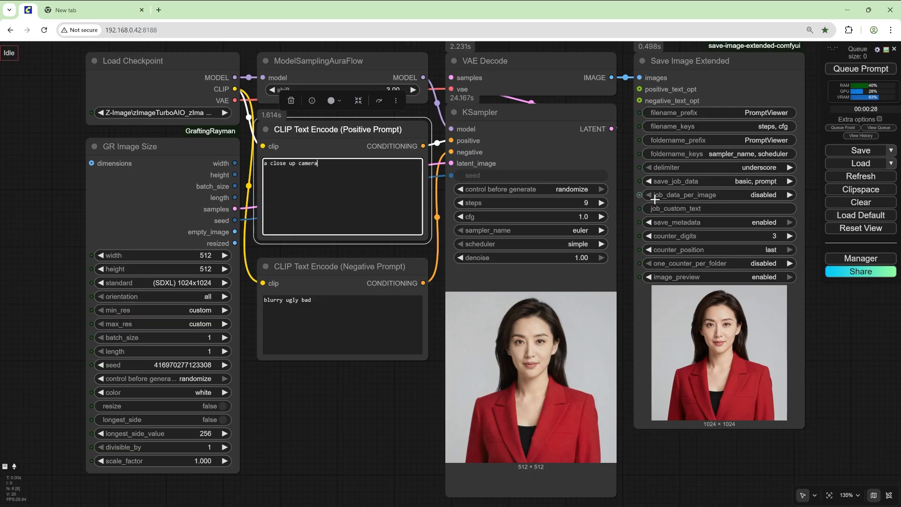
{"action": "type", "text": "angle about a woman, her eyes closed and"}
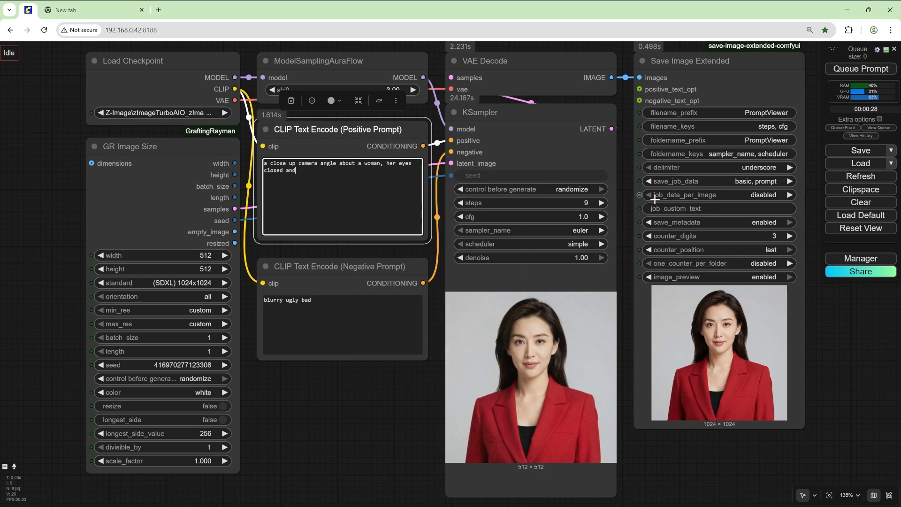
{"action": "type", "text": "a serene"}
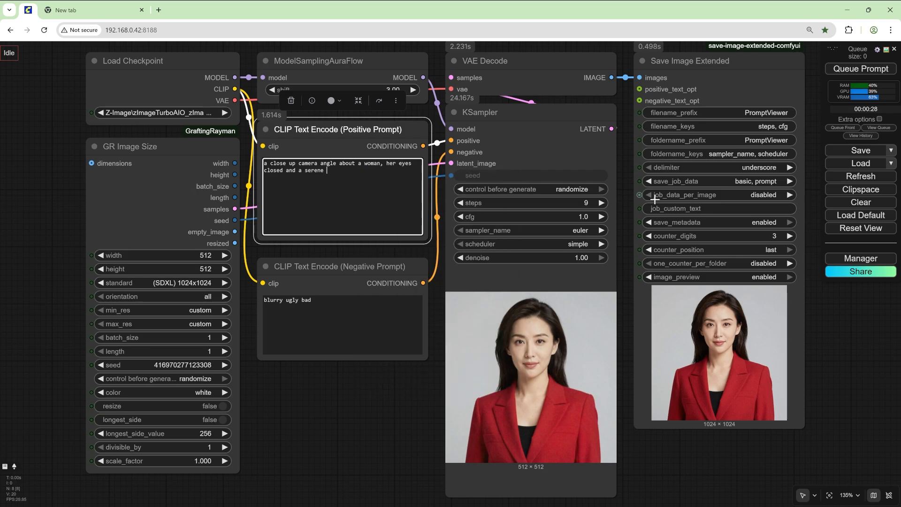
{"action": "type", "text": "expression."}
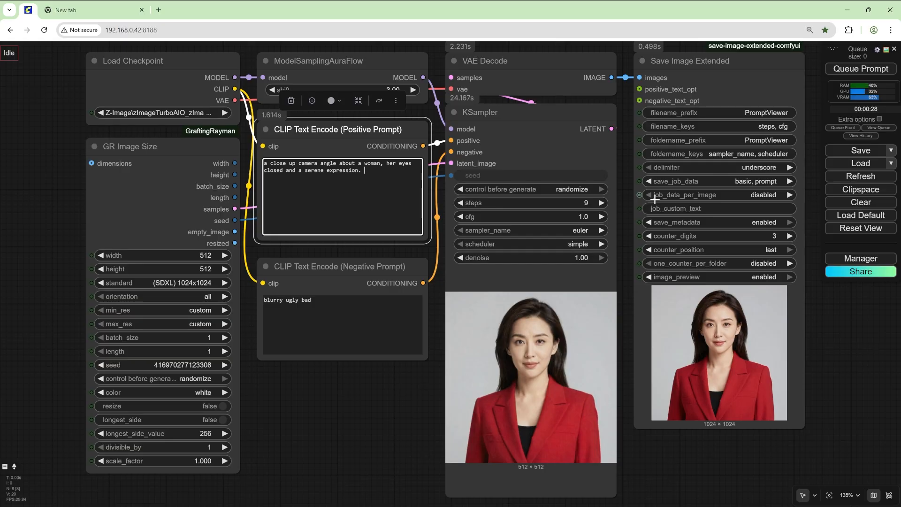
{"action": "type", "text": "the image also"}
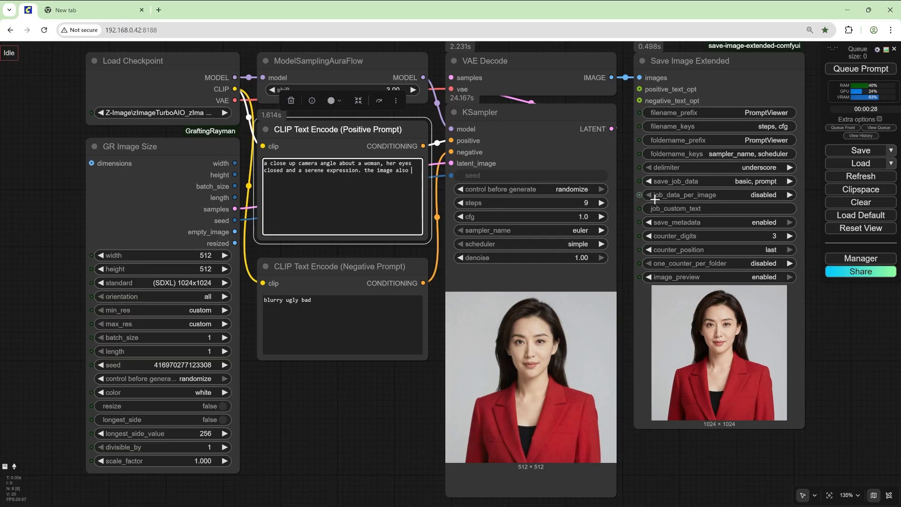
{"action": "type", "text": "shows a young woman w"}
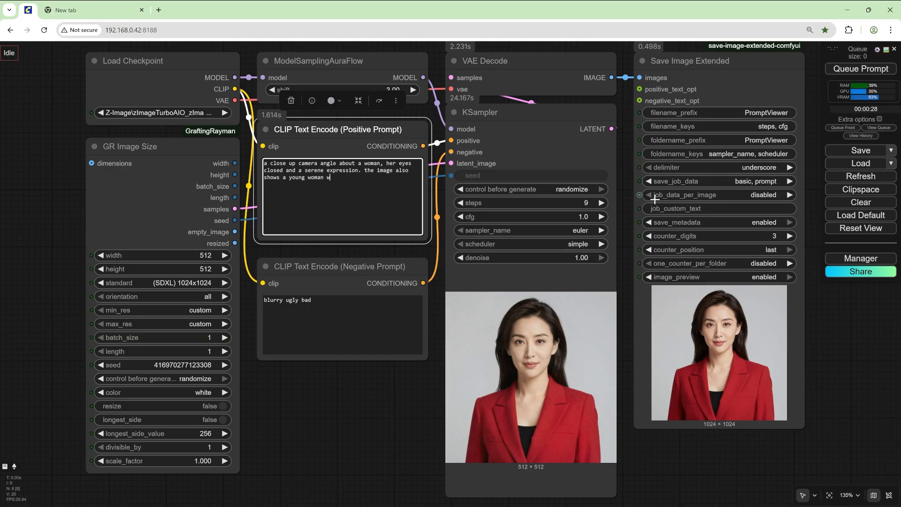
{"action": "type", "text": "ith light skin,"}
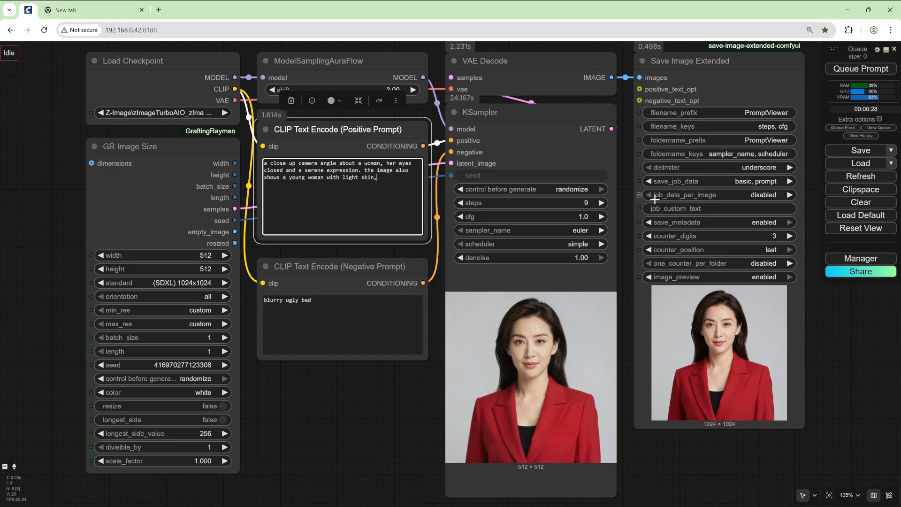
{"action": "type", "text": "wearing a red hoodie in the mid"}
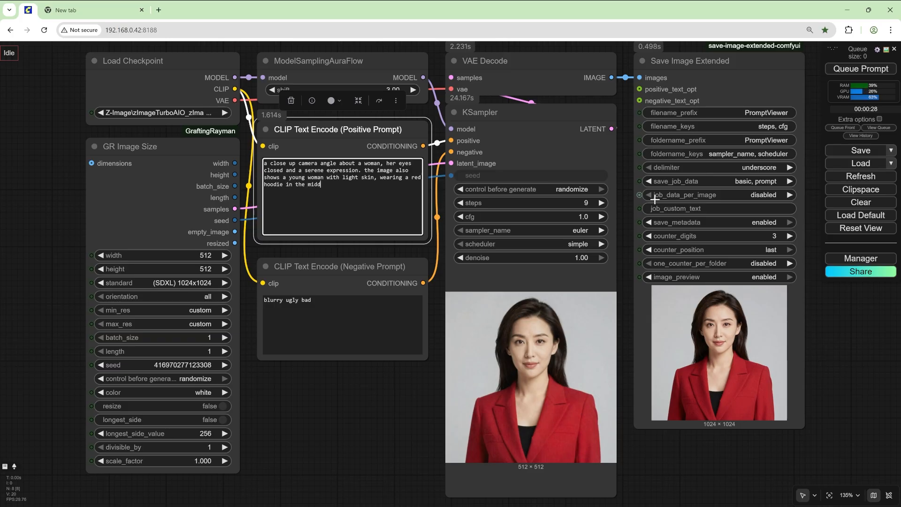
{"action": "type", "text": "dle of the frame."}
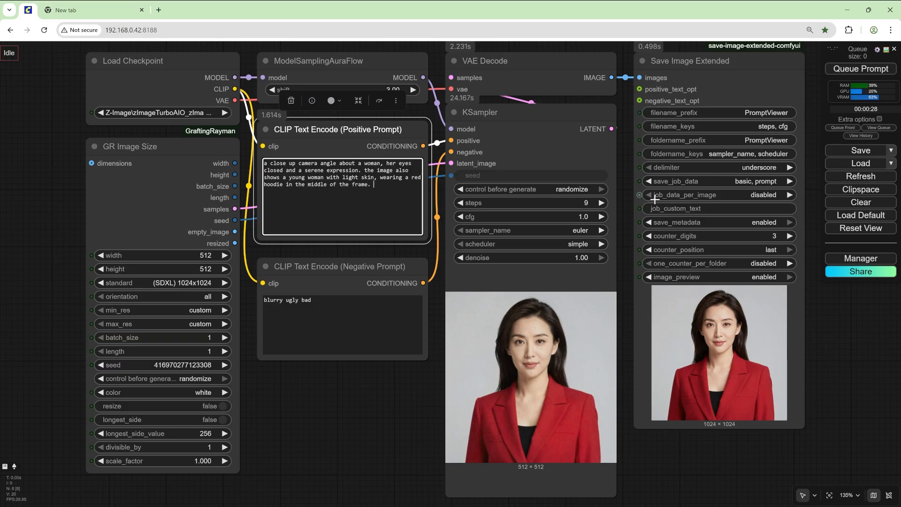
{"action": "type", "text": "she apperas to"}
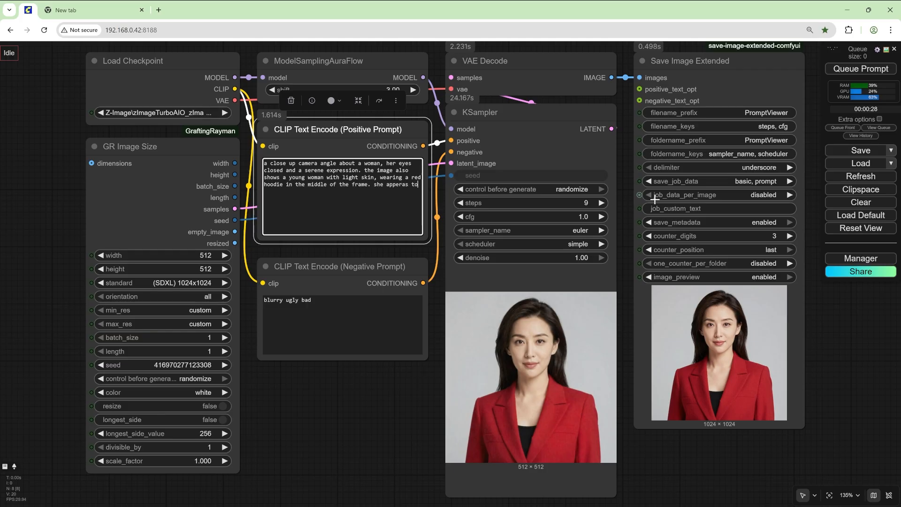
{"action": "type", "text": "be i"}
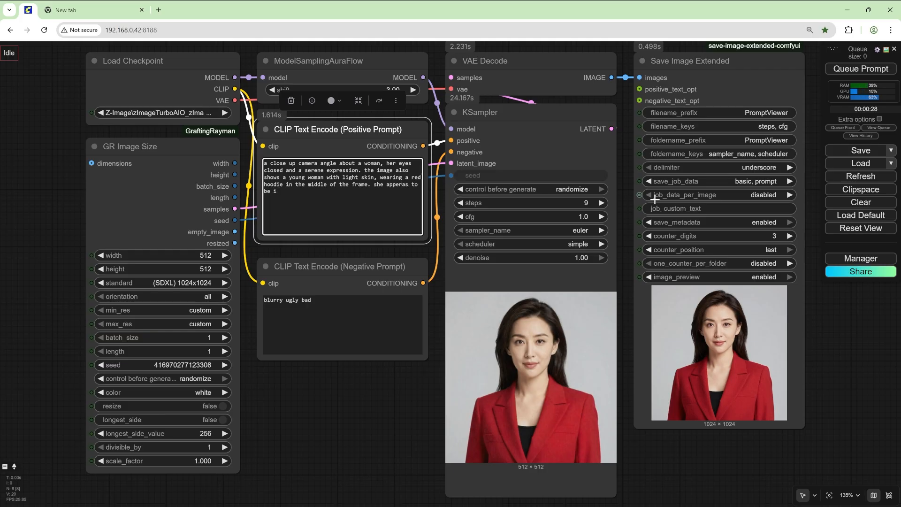
{"action": "type", "text": "in her late t"}
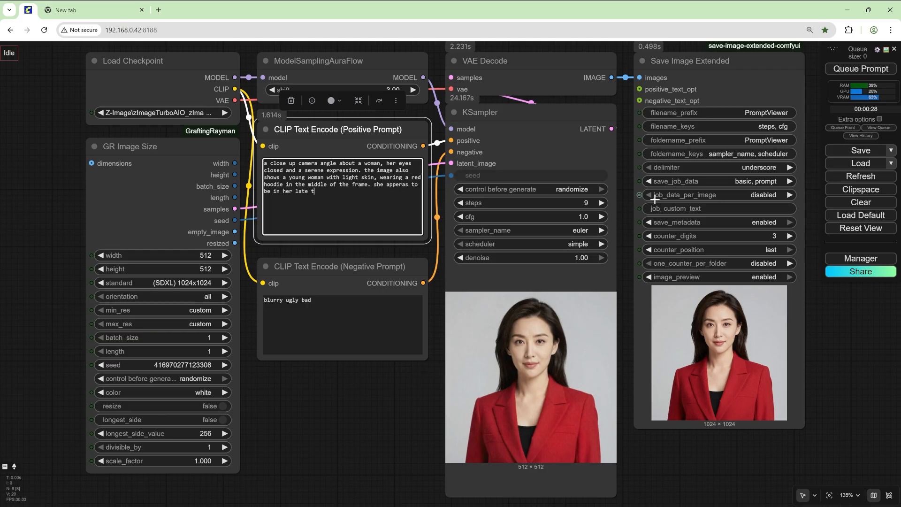
{"action": "type", "text": "wenties, with long"}
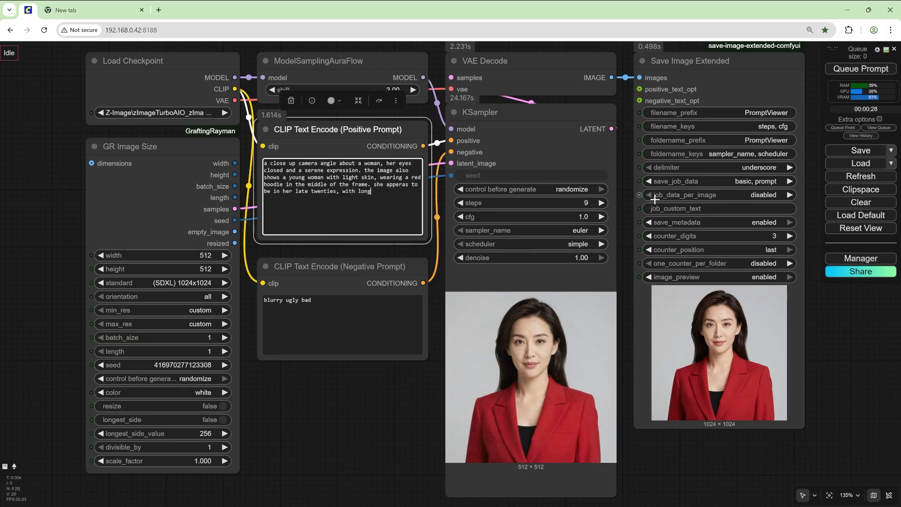
Add brown hair, a calm relaxed expression, a forest setting and soft natural light to the prompt.
{"action": "type", "text": "brown hair"}
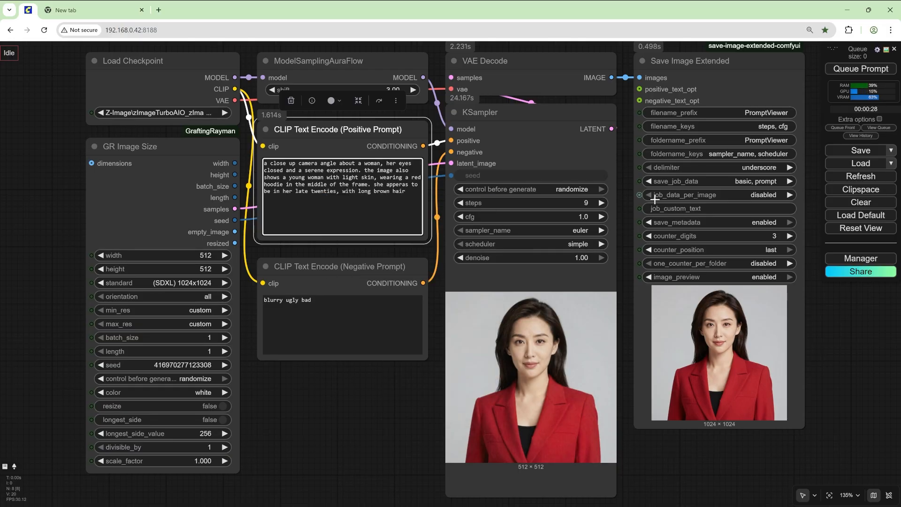
{"action": "type", "text": "and her eyes closed."}
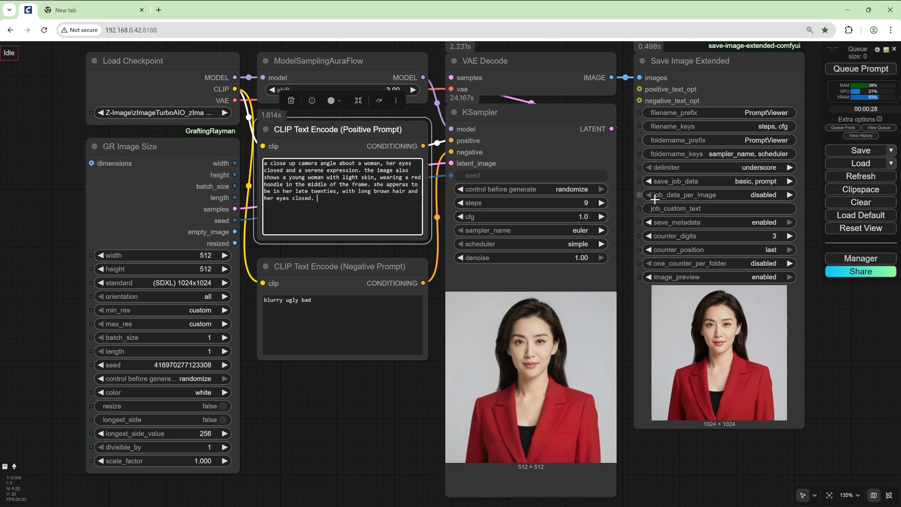
{"action": "type", "text": "her expression is"}
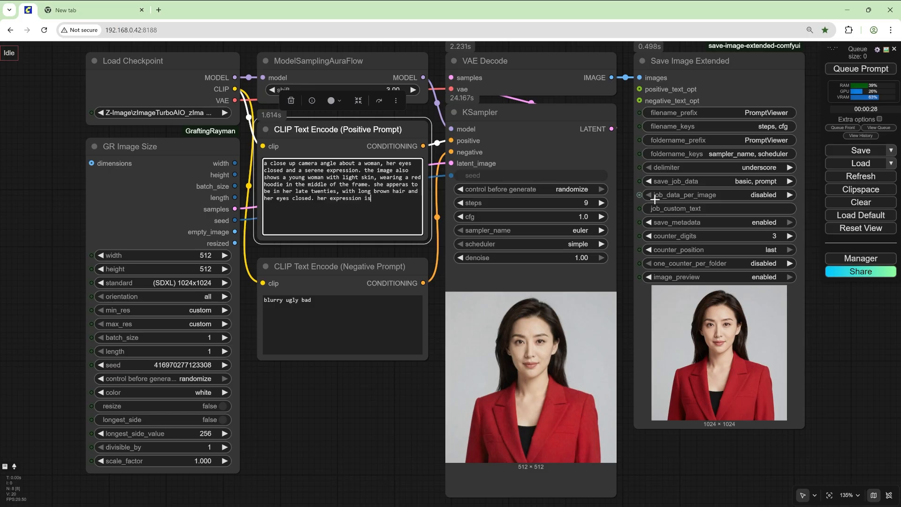
{"action": "type", "text": "calm and rel"}
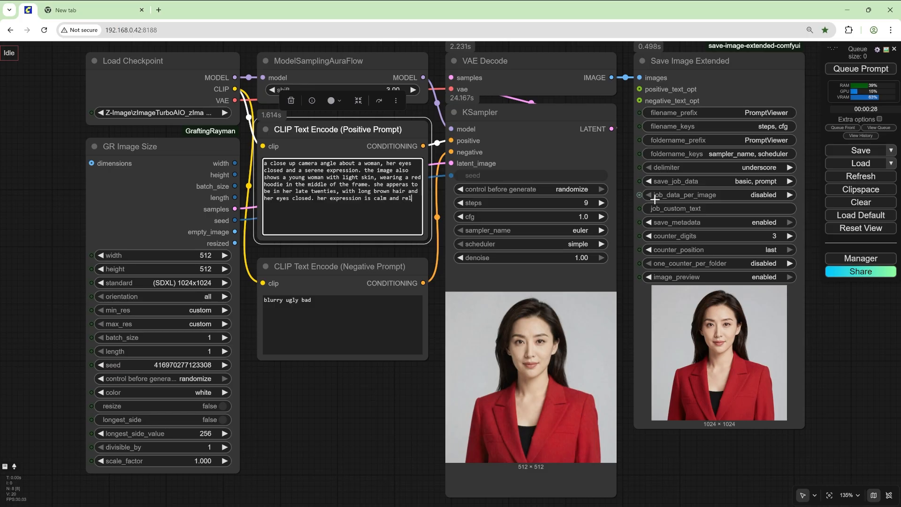
{"action": "type", "text": "axed. the background is blurry, but it appears to"}
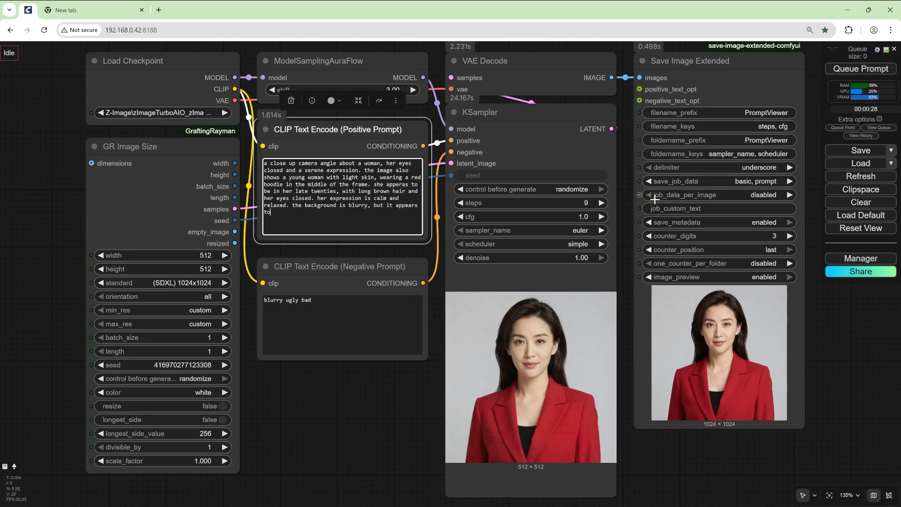
{"action": "type", "text": "be a forest"}
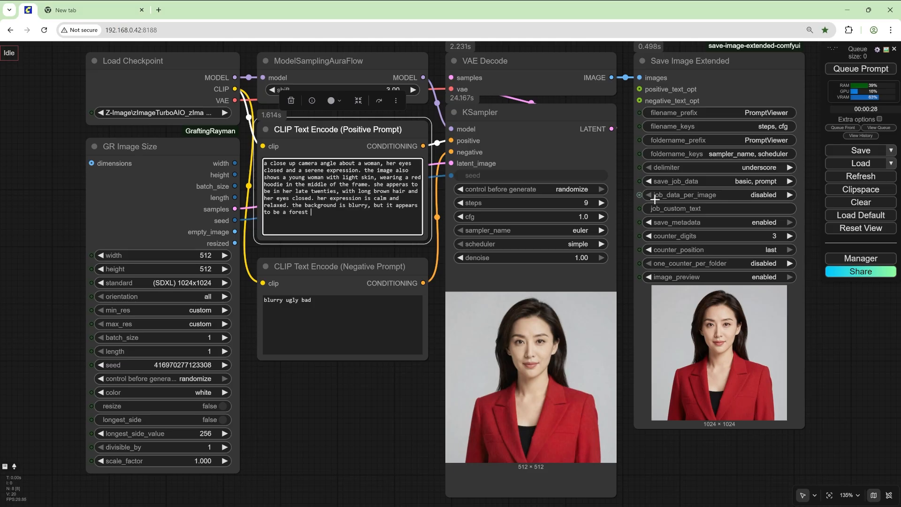
{"action": "type", "text": "setting w"}
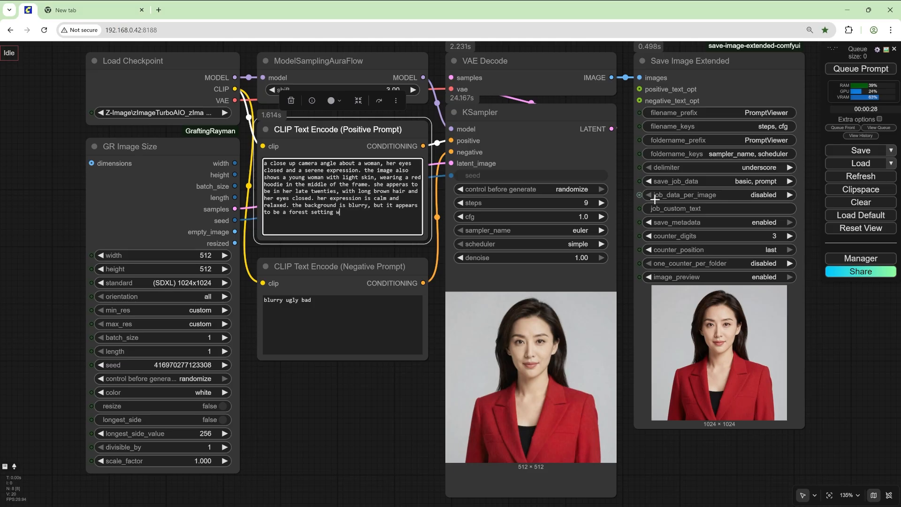
{"action": "type", "text": "ith lots of trees and"}
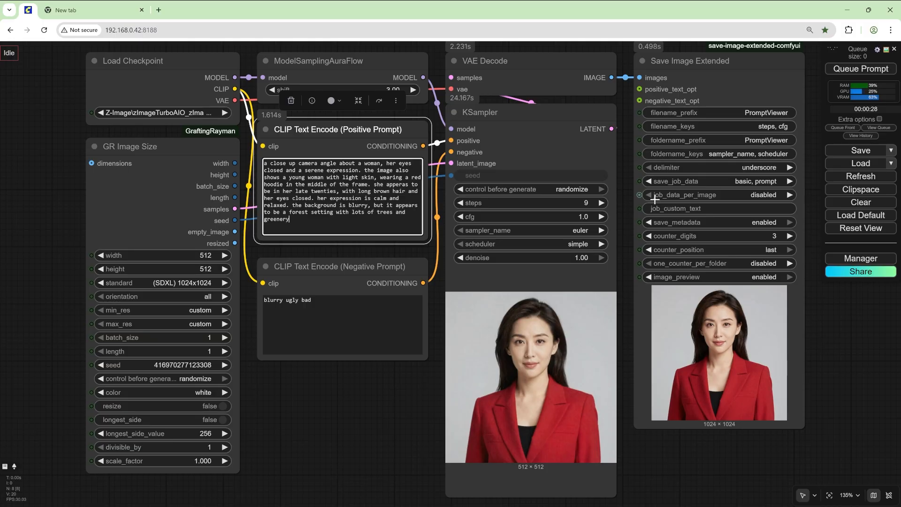
{"action": "type", "text": "the light is"}
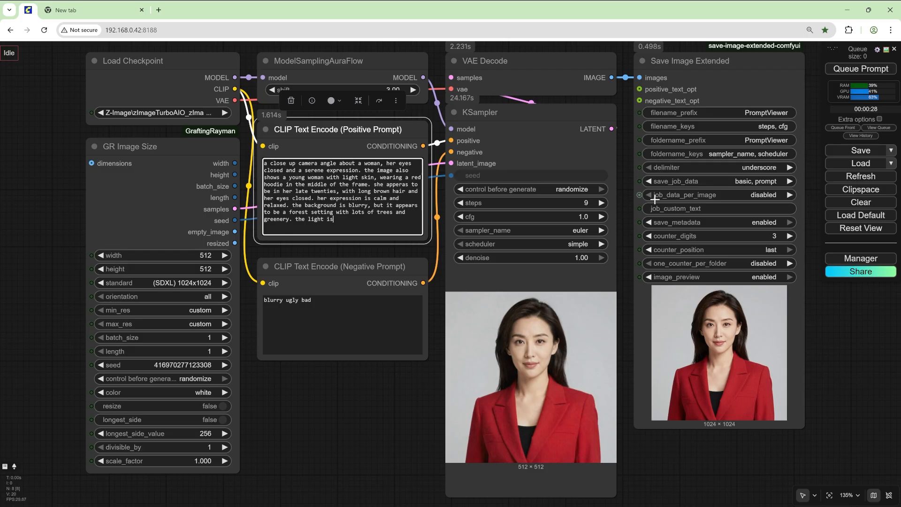
{"action": "type", "text": "soft and natural, coming"}
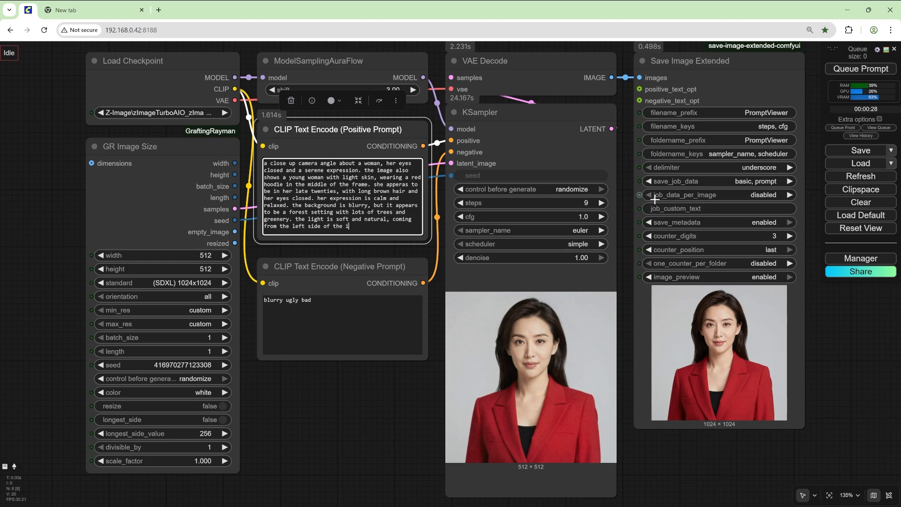
{"action": "type", "text": "mage."}
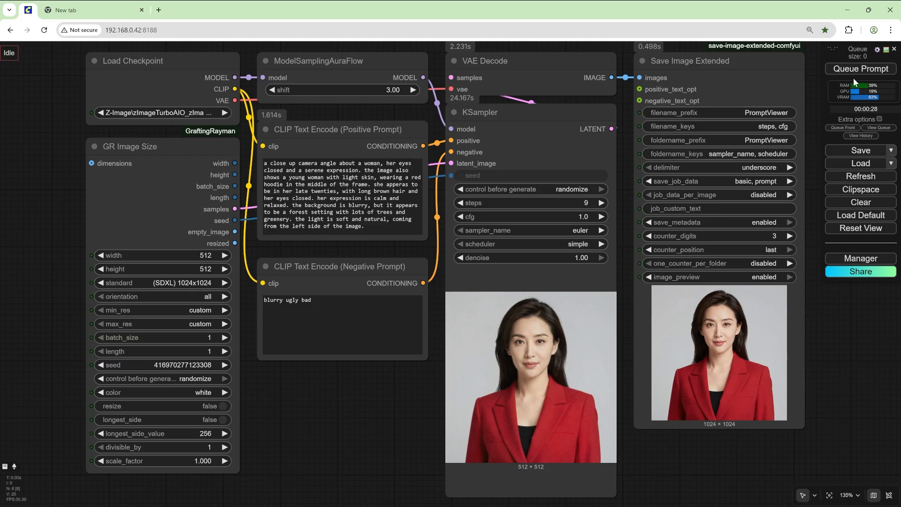
Generate the forest portrait, then select the whole positive prompt text for replacement.
{"action": "left_click", "coordinate": [861, 68]}
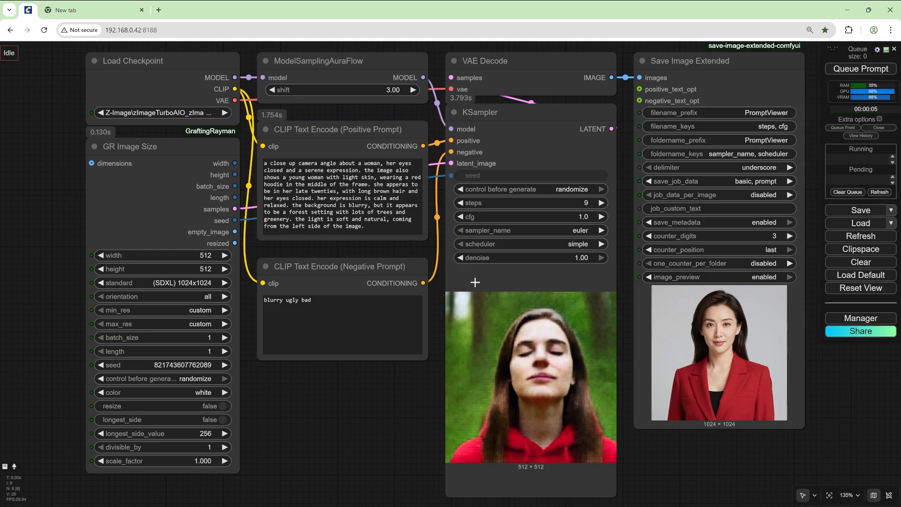
{"action": "triple_click", "coordinate": [342, 194]}
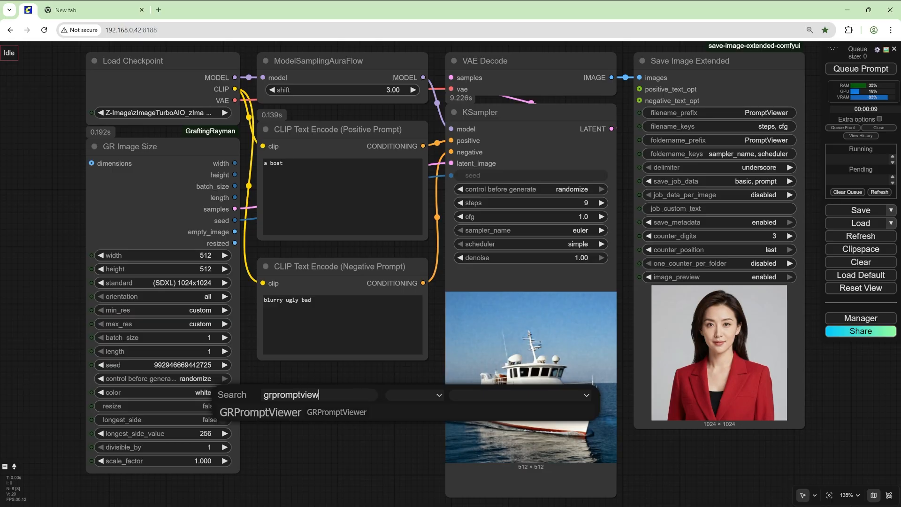
Add a GRPromptViewer node and set its folder to (root).
{"action": "left_click", "coordinate": [260, 412]}
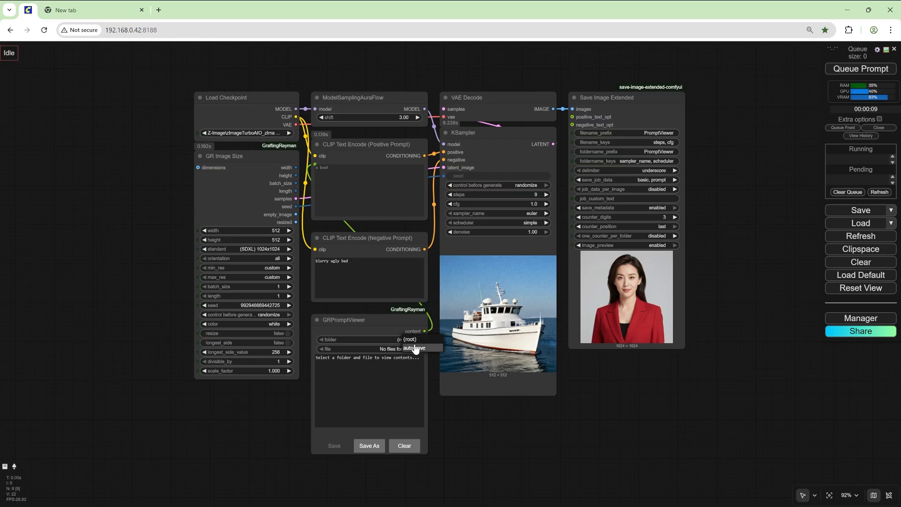
{"action": "left_click", "coordinate": [416, 348]}
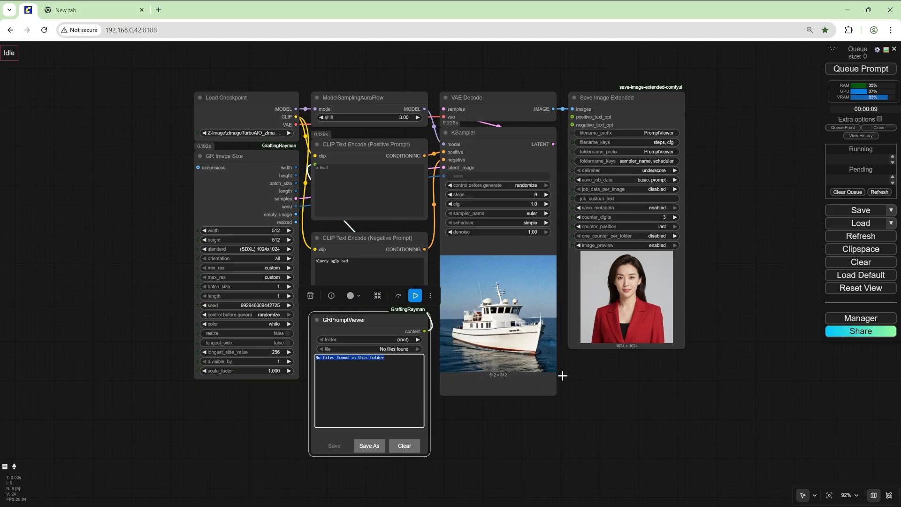
{"action": "mouse_move", "coordinate": [672, 379]}
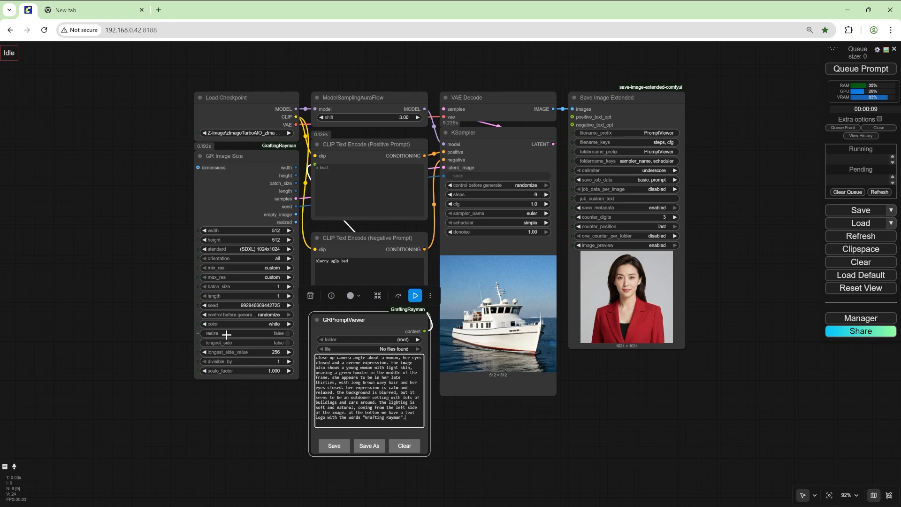
Save the prompt as 'scenes of women\closed eyes' and confirm the new folder appears in the dropdown.
{"action": "left_click", "coordinate": [369, 445]}
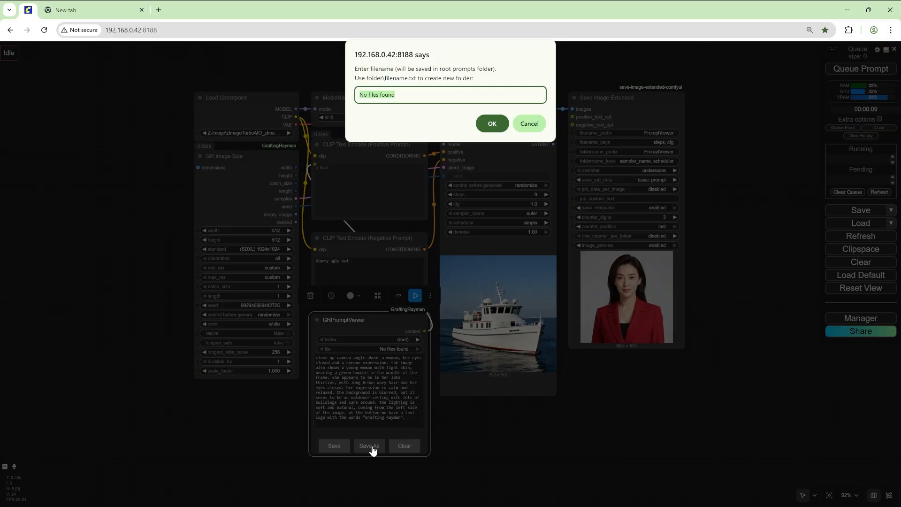
{"action": "type", "text": "scenes of women\\closed eyes"}
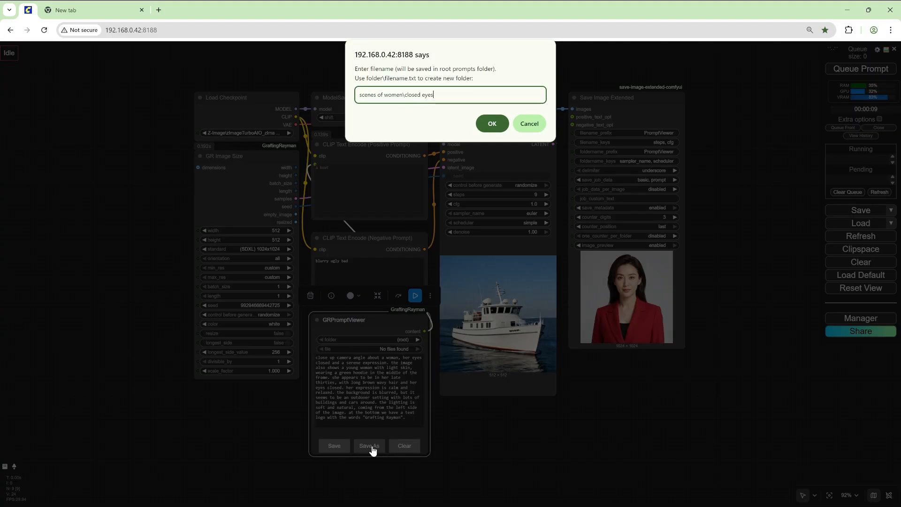
{"action": "left_click", "coordinate": [491, 123]}
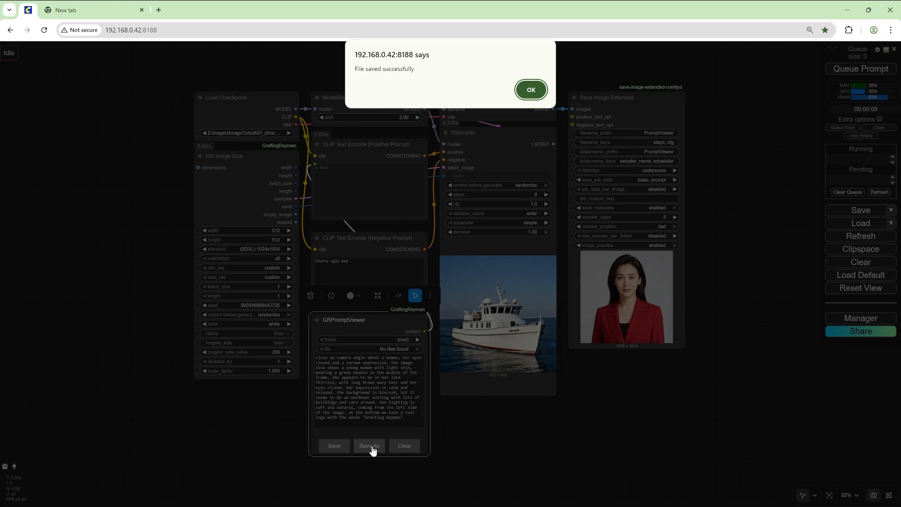
{"action": "left_click", "coordinate": [531, 90]}
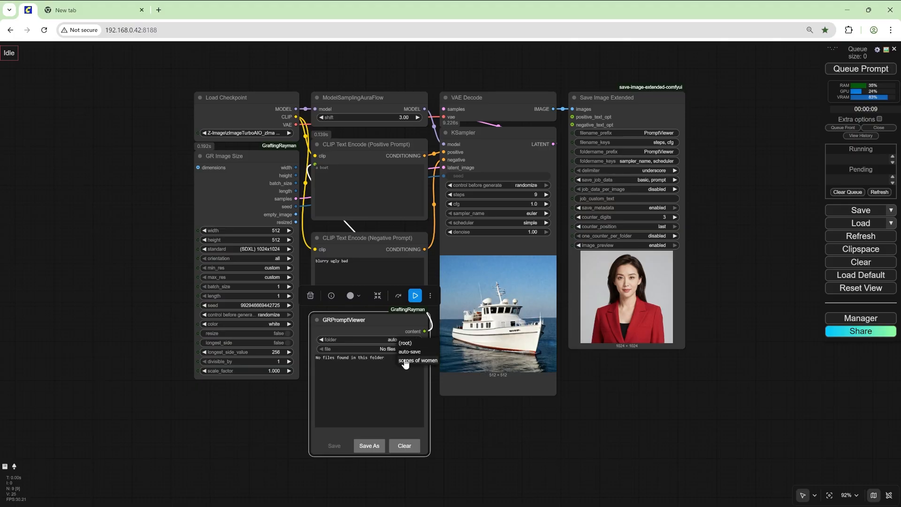
{"action": "left_click", "coordinate": [418, 360]}
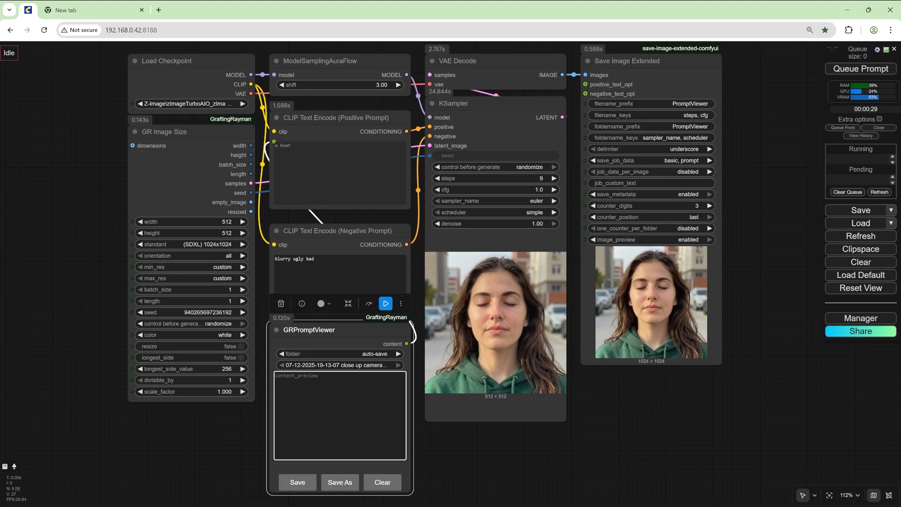
Write a 'cat in a hat' prompt in the GRPromptViewer box and generate an image.
{"action": "type", "text": "a cat in a"}
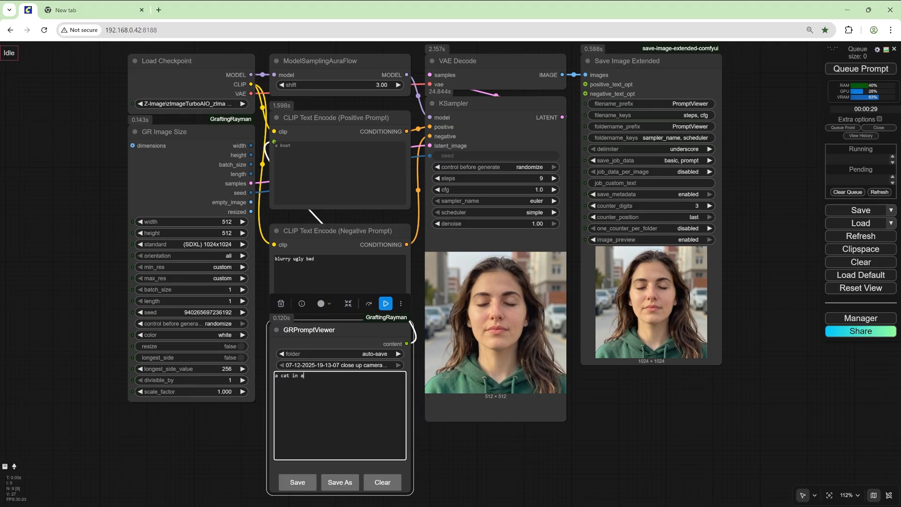
{"action": "type", "text": "hat wearing"}
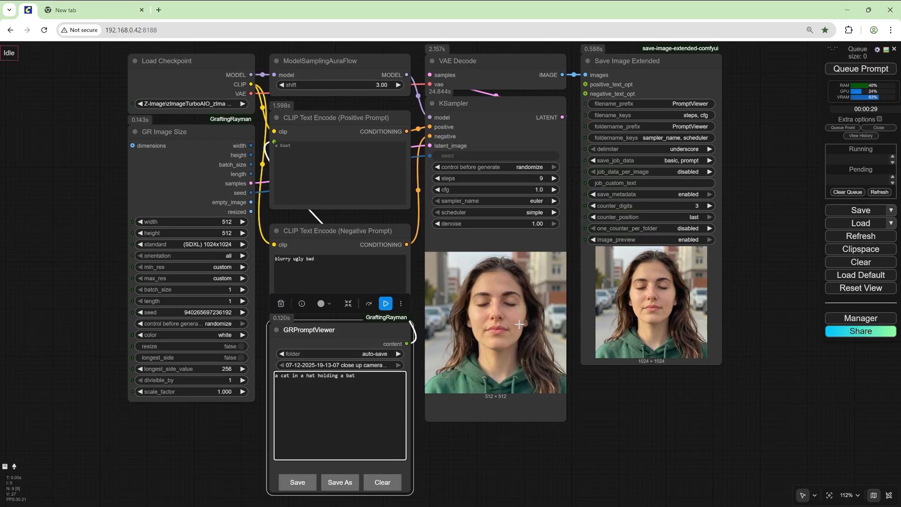
{"action": "left_click", "coordinate": [860, 68]}
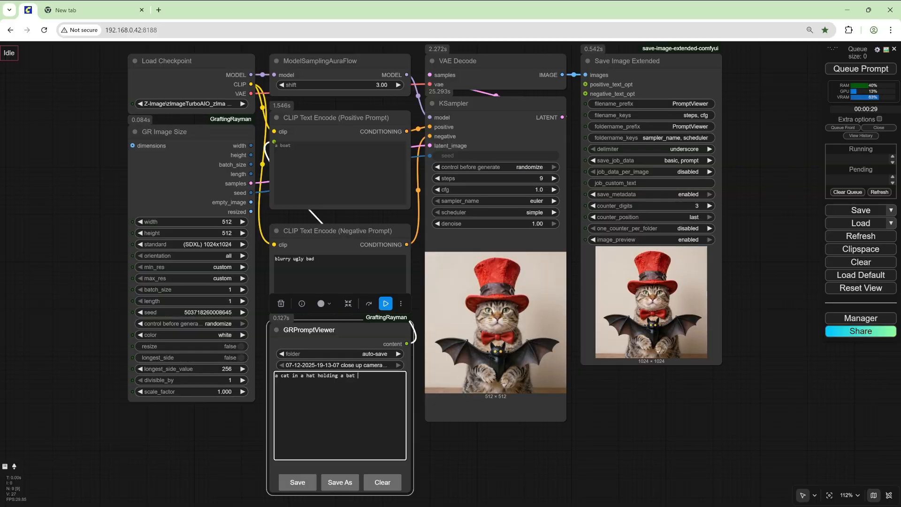
Extend the prompt with hitting a bat and sitting on a mat, regenerate, and browse auto-saved prompts.
{"action": "type", "text": "hitting a"}
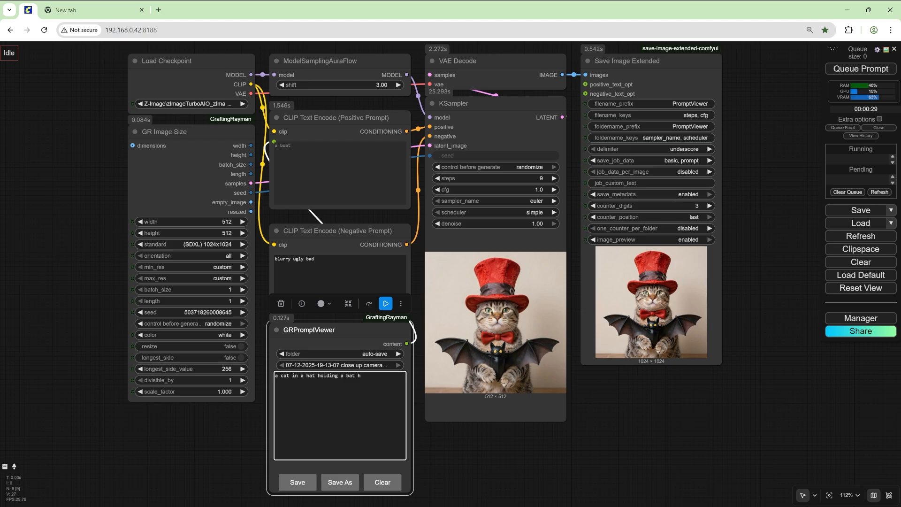
{"action": "type", "text": "sitting"}
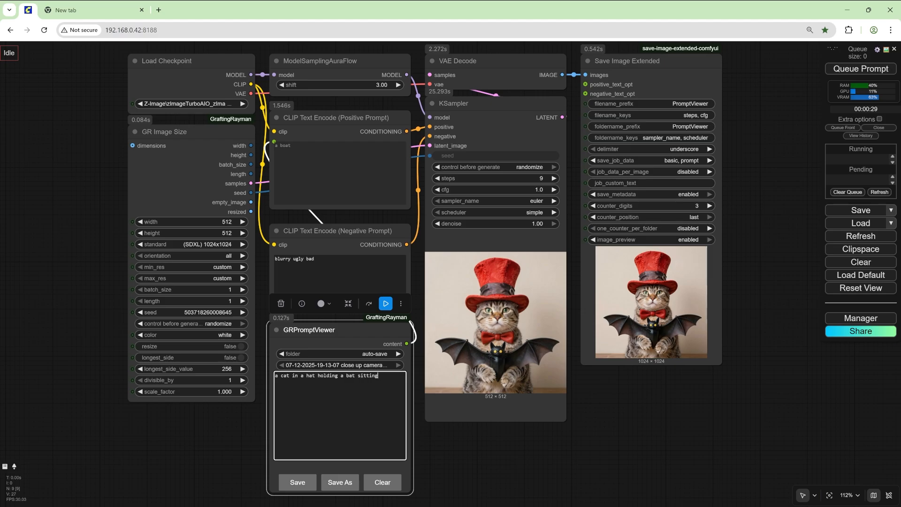
{"action": "type", "text": "on a mat"}
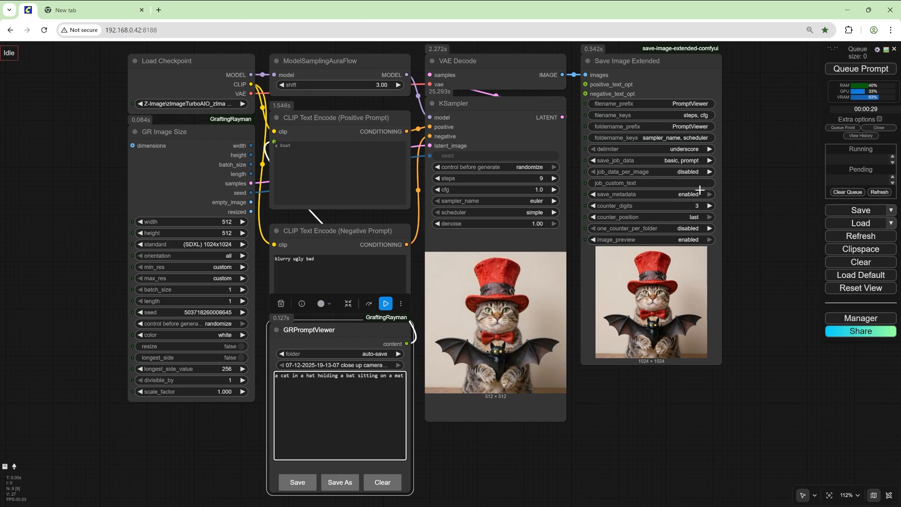
{"action": "left_click", "coordinate": [860, 69]}
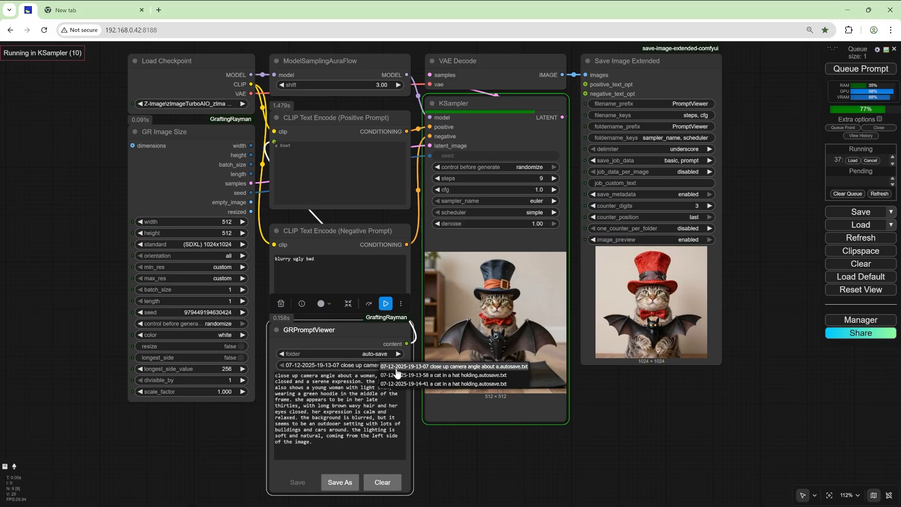
{"action": "left_click", "coordinate": [451, 375]}
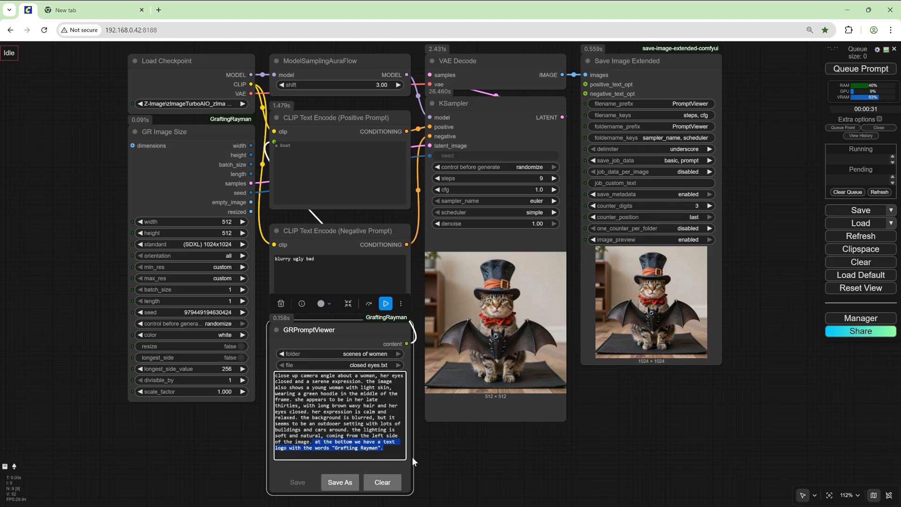
Write a prompt about a frowning cat in a hat sitting on a mat.
{"action": "type", "text": "cat in a"}
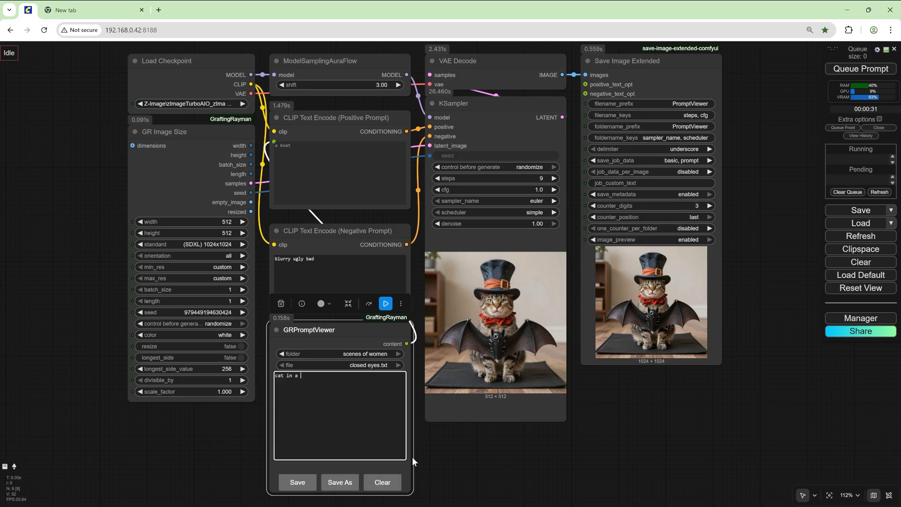
{"action": "type", "text": "hat wearing"}
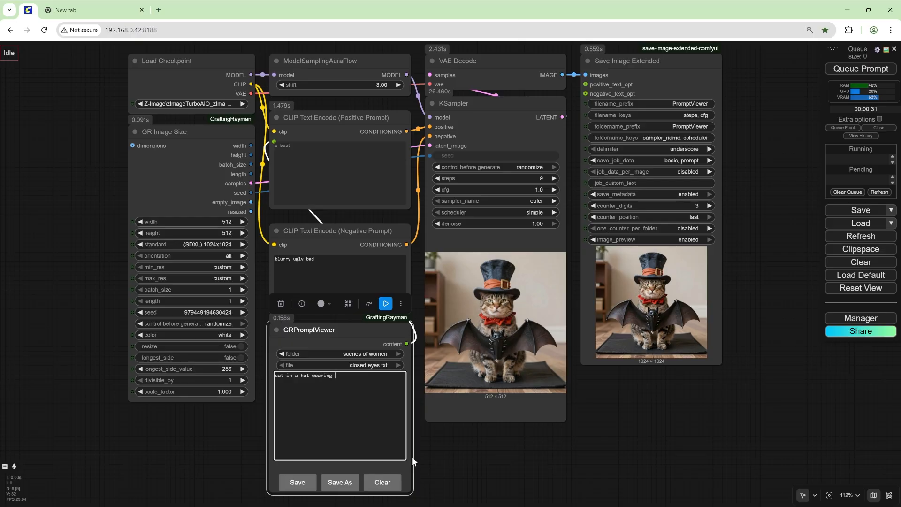
{"action": "type", "text": "a mat sitting"}
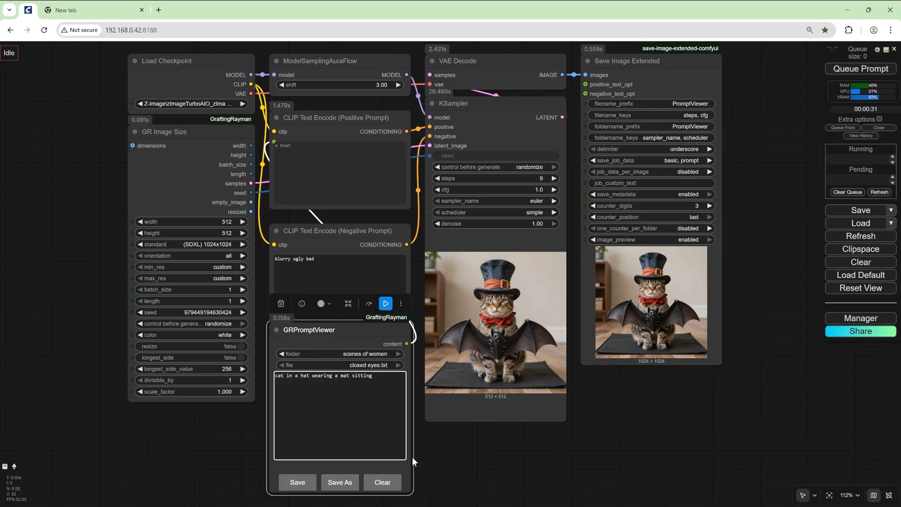
{"action": "type", "text": "and p"}
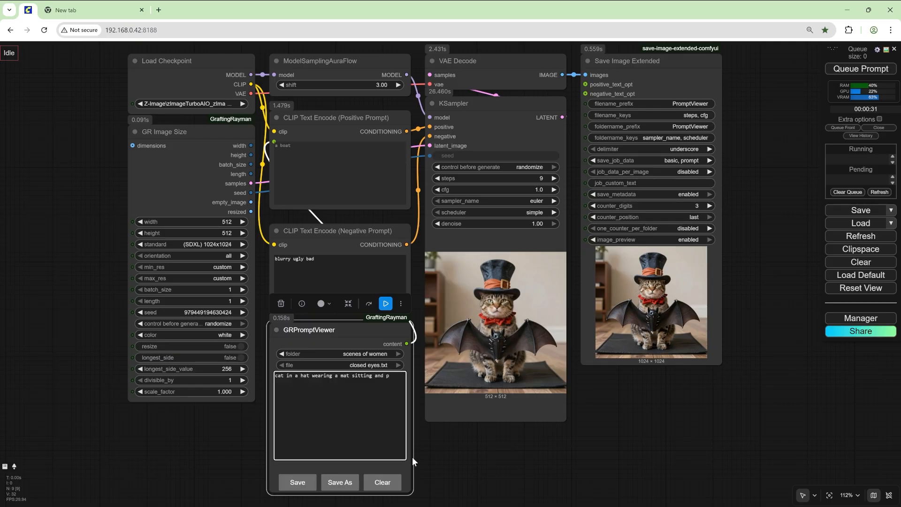
{"action": "key", "text": "Backspace"}
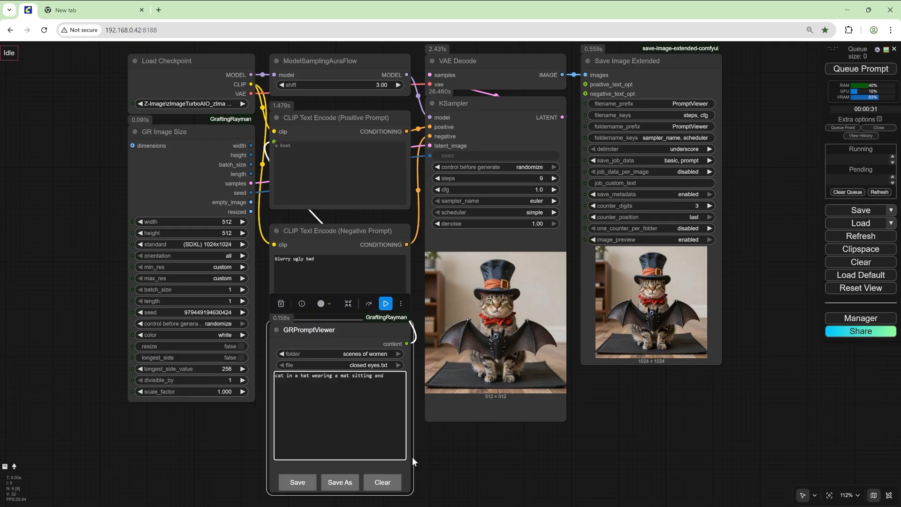
{"action": "type", "text": "frowning"}
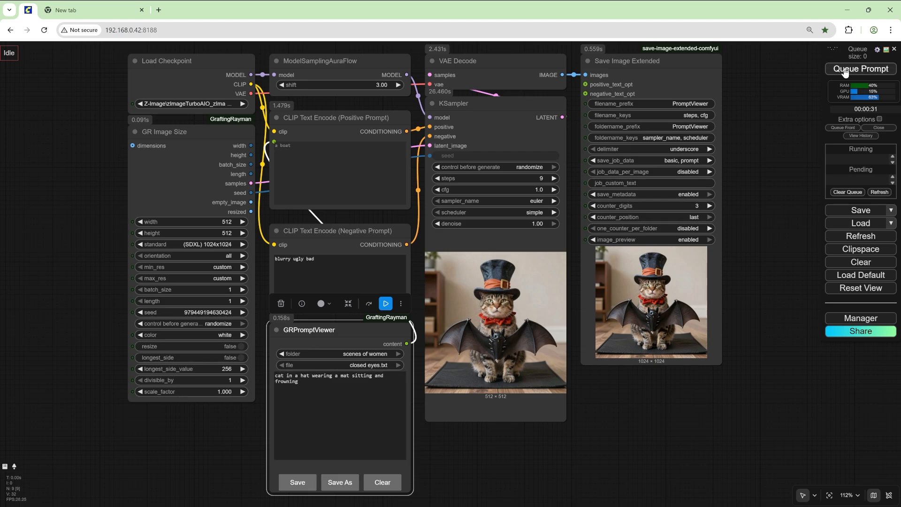
Generate the frowning cat image and select the auto-save prompt folder.
{"action": "left_click", "coordinate": [860, 68]}
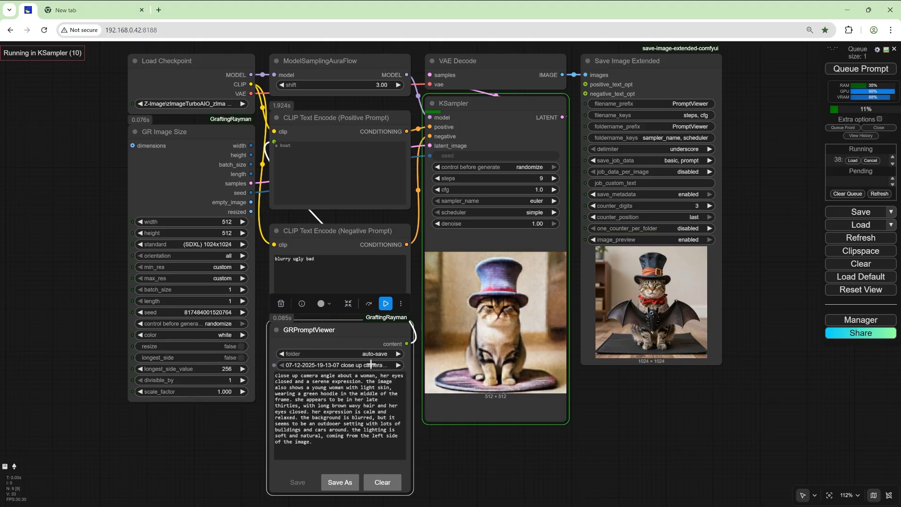
{"action": "left_click", "coordinate": [338, 365]}
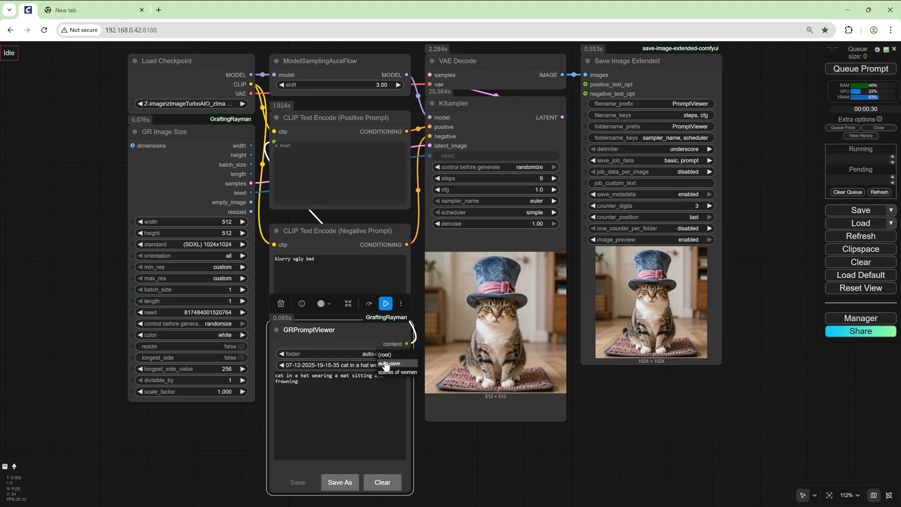
{"action": "left_click", "coordinate": [401, 371]}
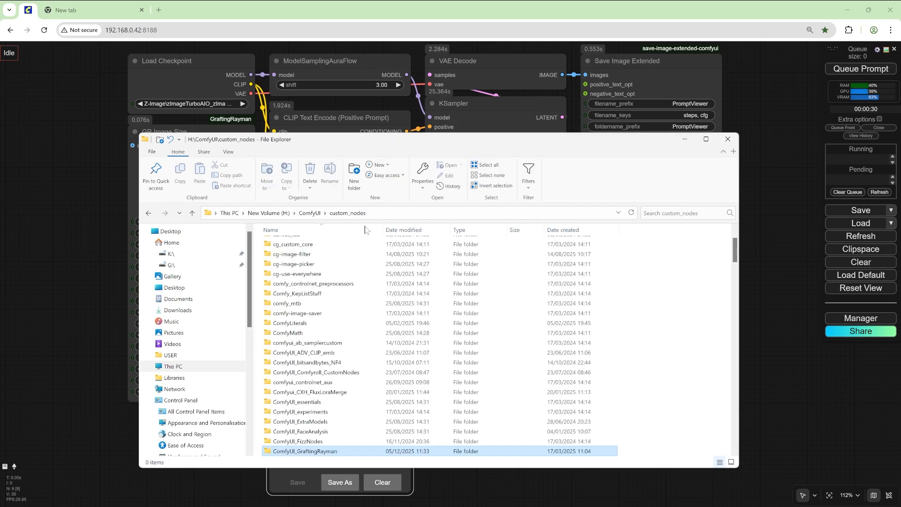
Open ComfyUI_GraftingRayman, then Nodes, then prompts in File Explorer.
{"action": "left_click", "coordinate": [305, 451]}
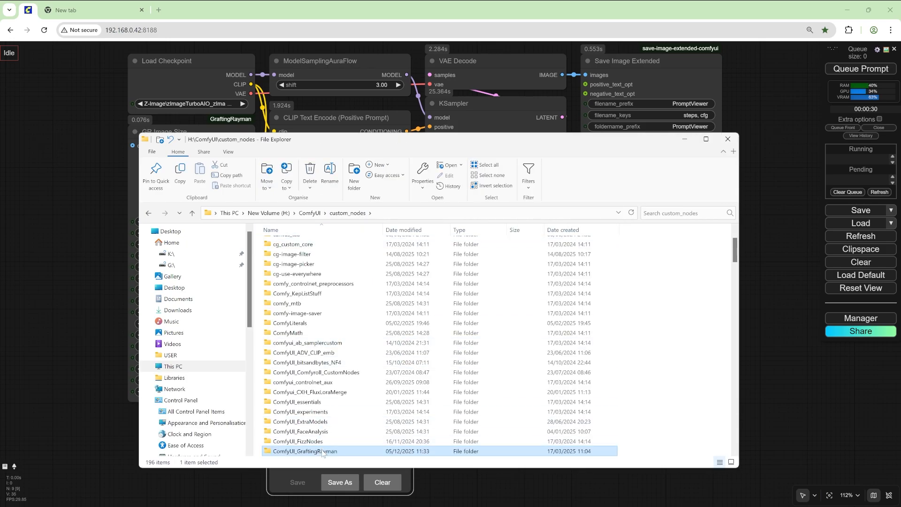
{"action": "double_click", "coordinate": [301, 451]}
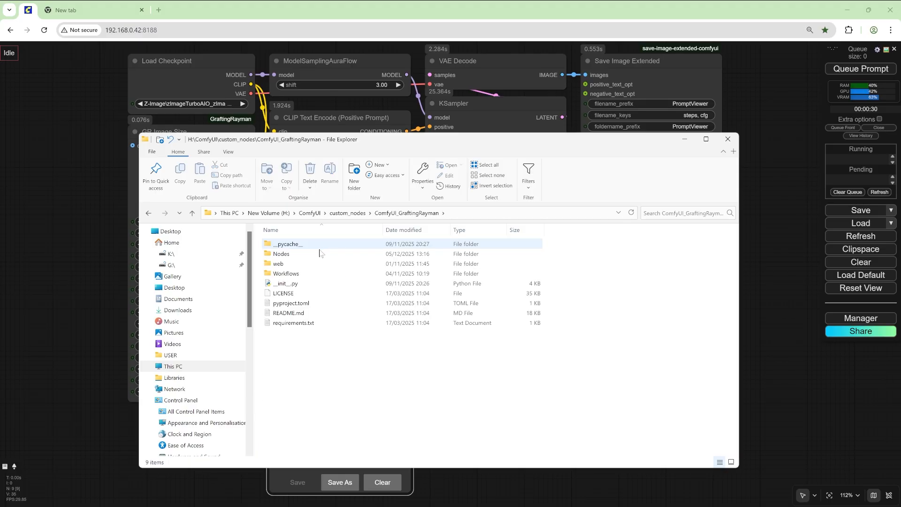
{"action": "double_click", "coordinate": [282, 253]}
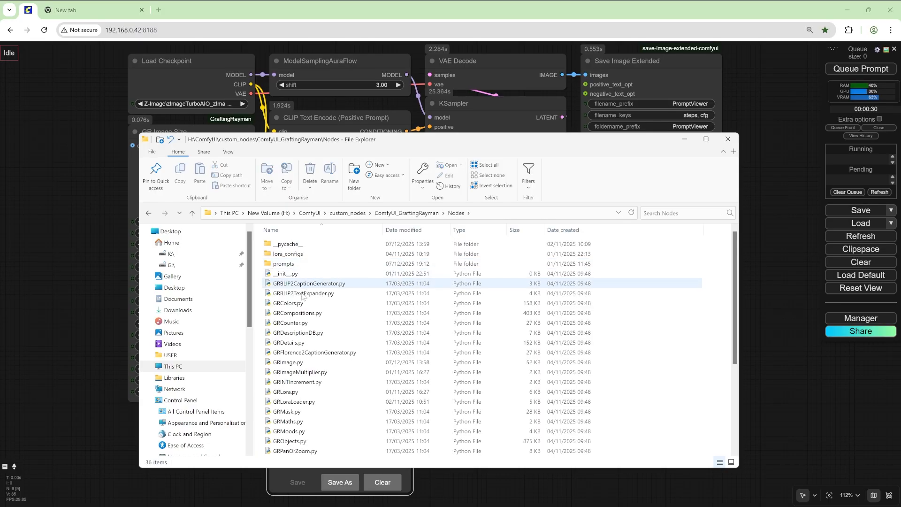
{"action": "double_click", "coordinate": [284, 264]}
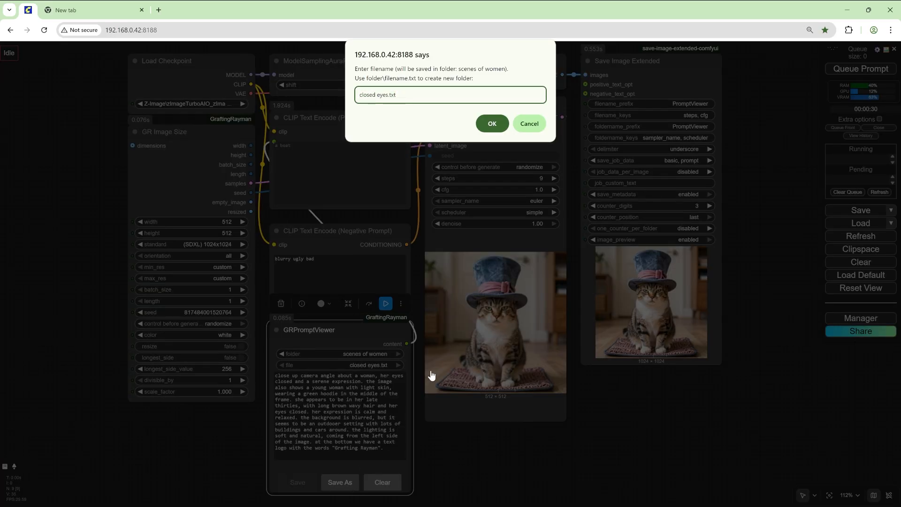
Dismiss the filename dialog and load the 19-15-35 auto-saved cat prompt.
{"action": "left_click", "coordinate": [492, 124]}
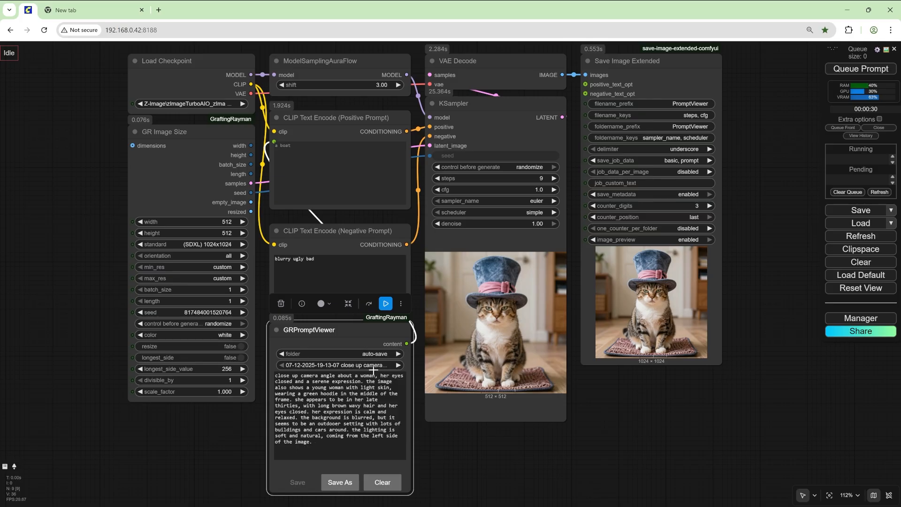
{"action": "left_click", "coordinate": [339, 365]}
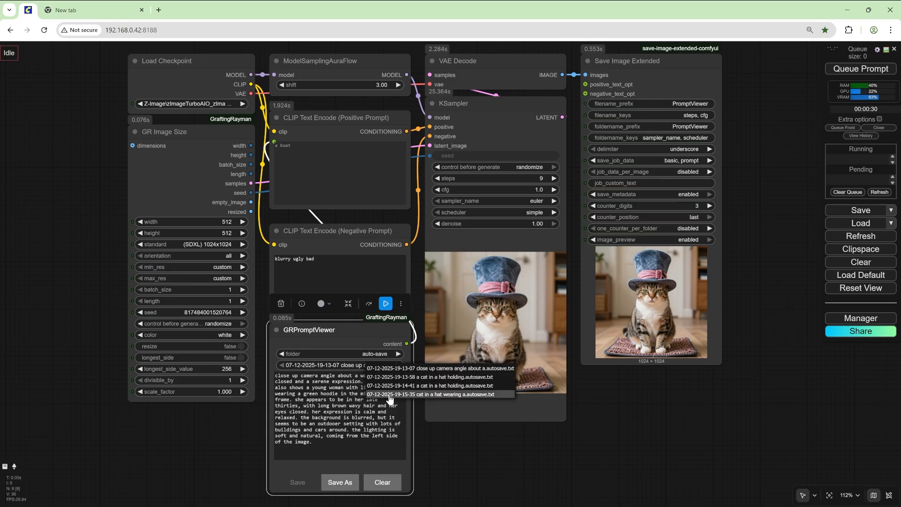
{"action": "left_click", "coordinate": [435, 394]}
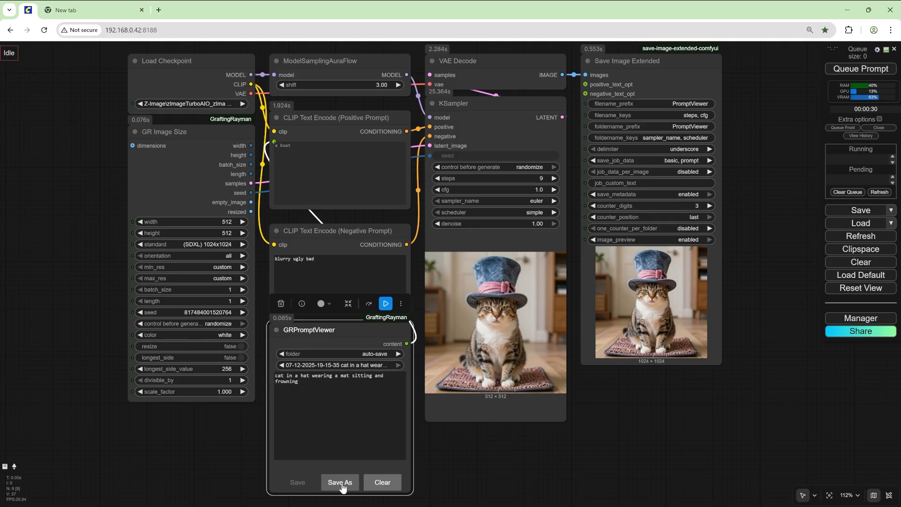
Save the cat prompt into a new 'cats' folder and acknowledge the success message.
{"action": "left_click", "coordinate": [339, 482]}
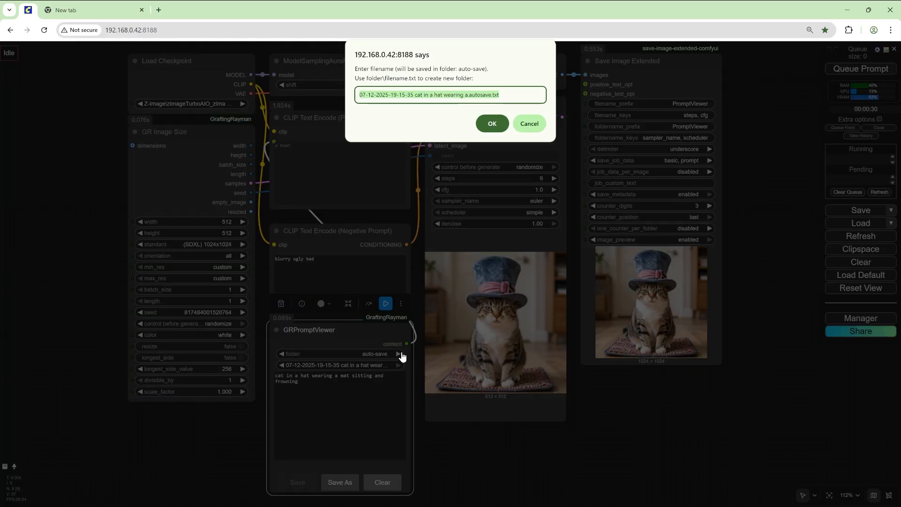
{"action": "type", "text": "cats\\cat in a hat frownin"}
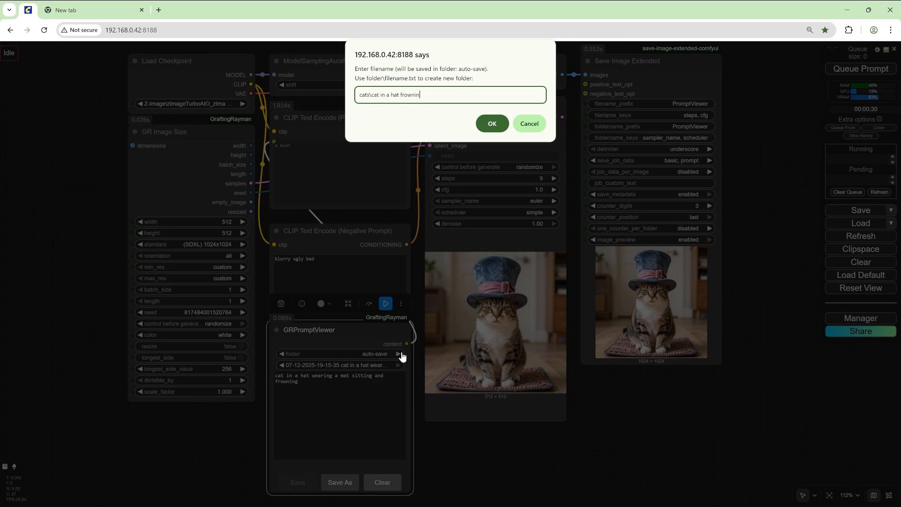
{"action": "left_click", "coordinate": [491, 124]}
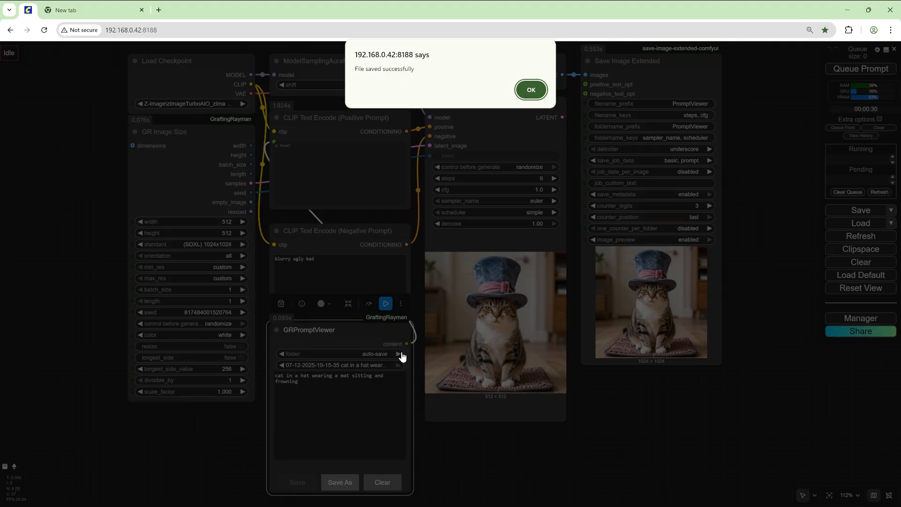
{"action": "left_click", "coordinate": [530, 90]}
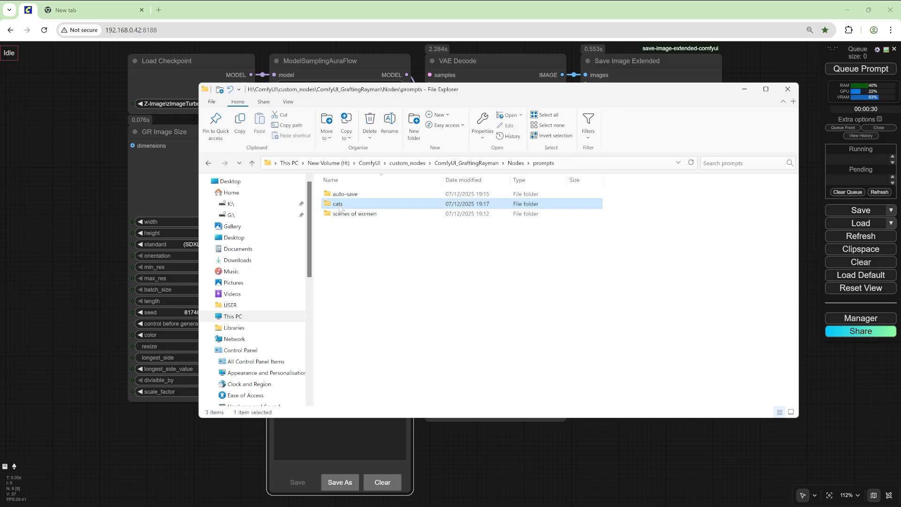
Open the auto-save folder to view the four .autosave.txt prompt files.
{"action": "double_click", "coordinate": [336, 204]}
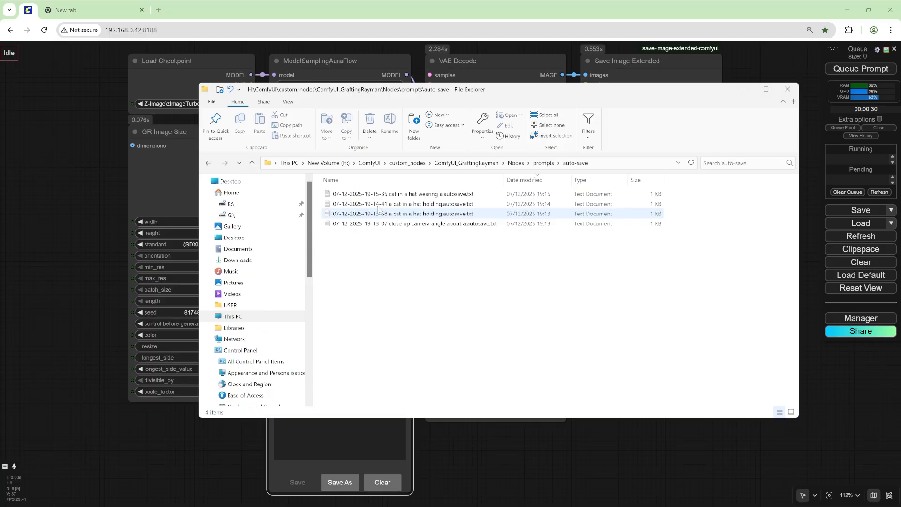
{"action": "mouse_move", "coordinate": [396, 220]}
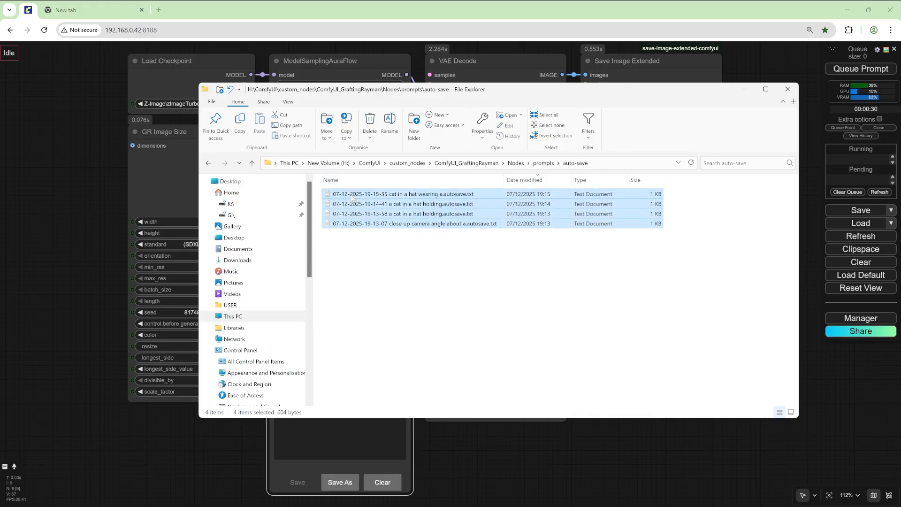
{"action": "mouse_move", "coordinate": [388, 200]}
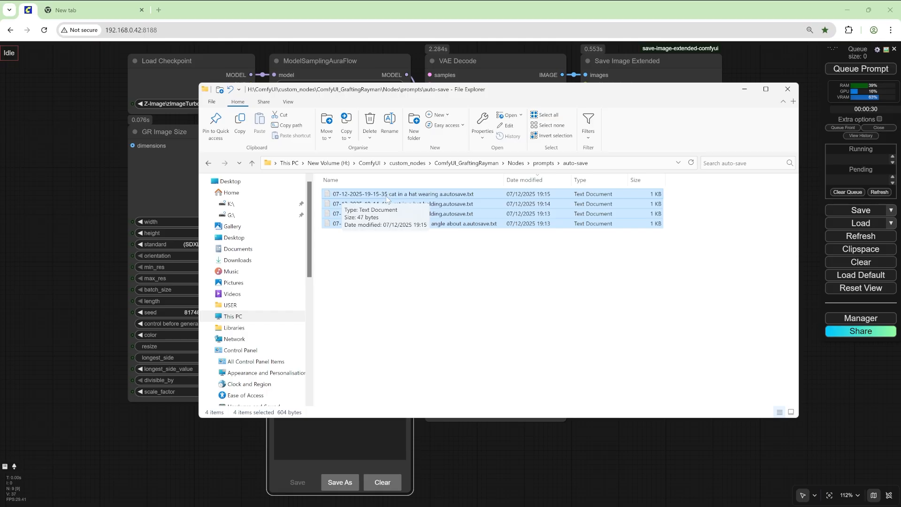